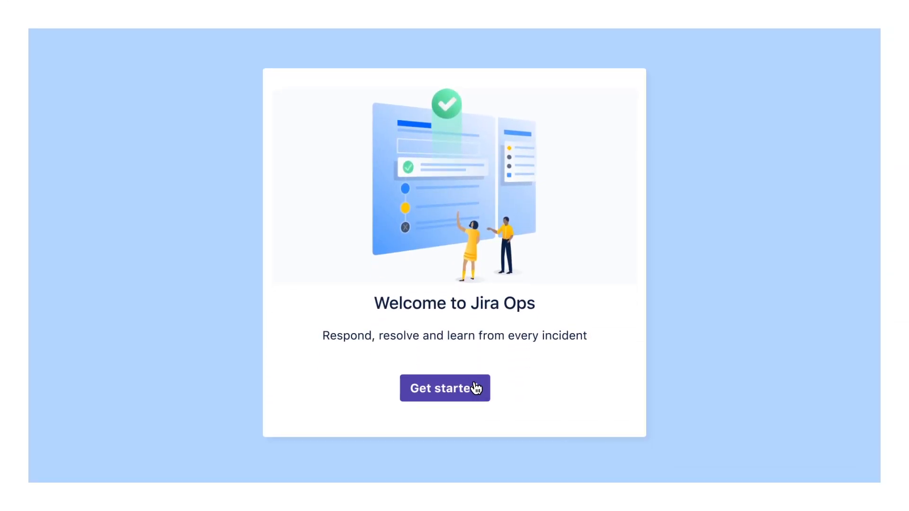
- Begin Jira Ops onboarding to reach the setup checklist for Slack, Statuspage, alerting and services
{"action": "left_click", "coordinate": [445, 388]}
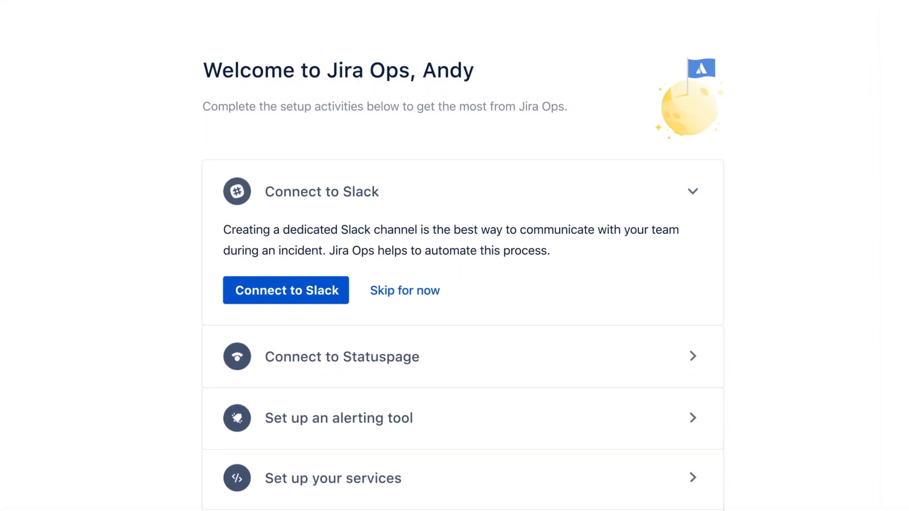
{"action": "left_click", "coordinate": [285, 290]}
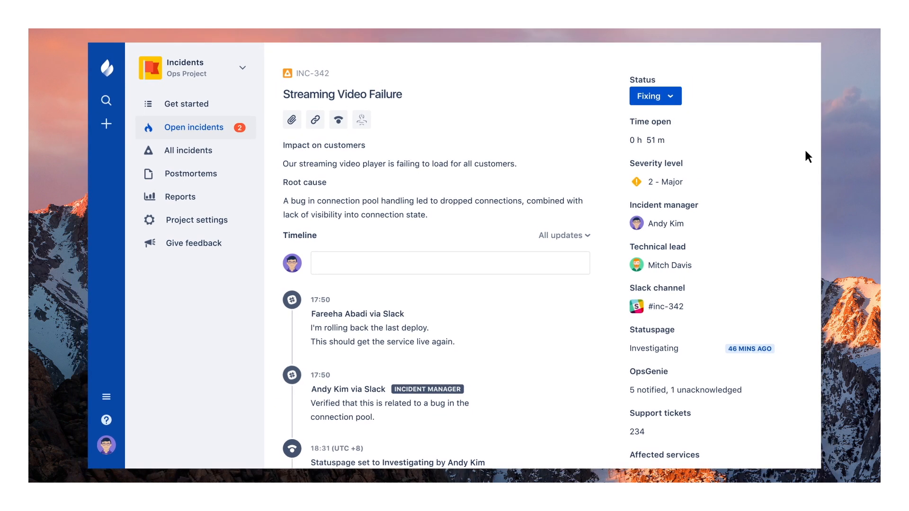
{"action": "scroll", "scroll_direction": "down", "scroll_amount": 3}
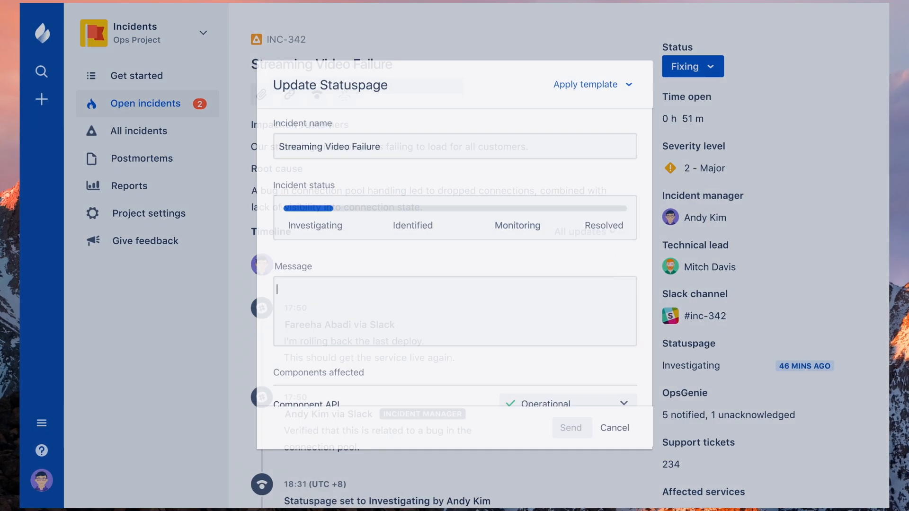
- Write the Statuspage message 'We have ident...' for the Streaming Video Failure incident
{"action": "type", "text": "We have ident"}
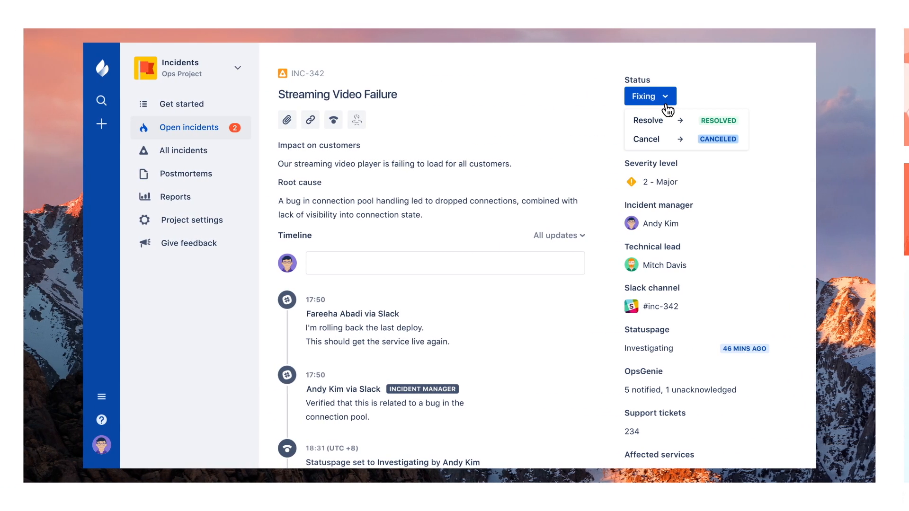
- Resolve the incident from the Fixing status and scroll through the June 2018–May 2019 response report
{"action": "left_click", "coordinate": [648, 120]}
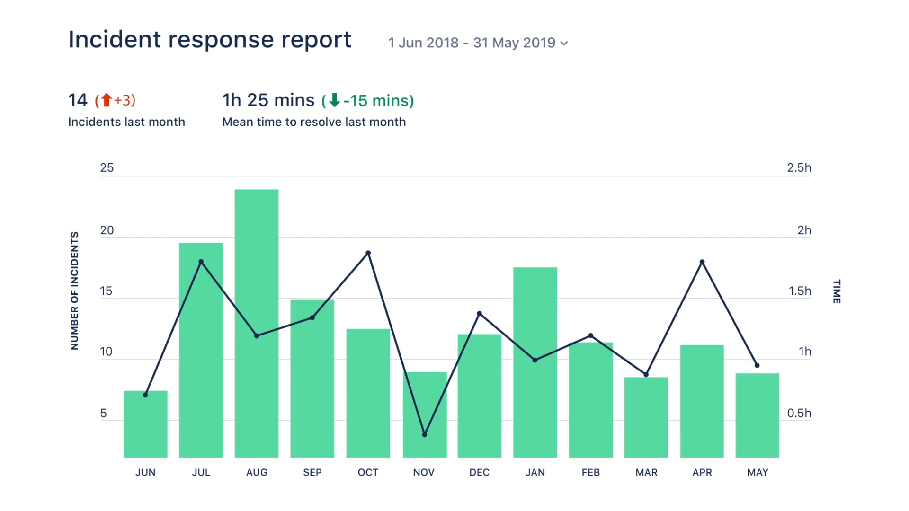
{"action": "scroll", "scroll_direction": "down", "scroll_amount": 3}
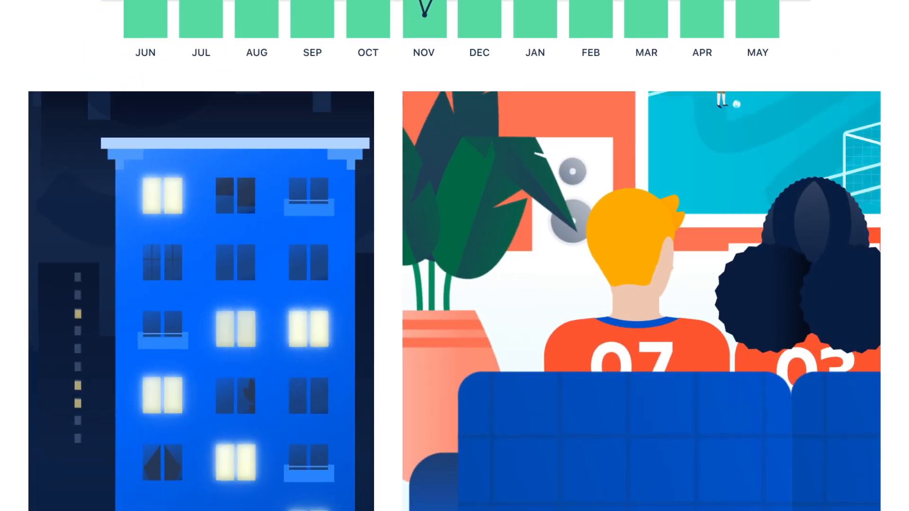